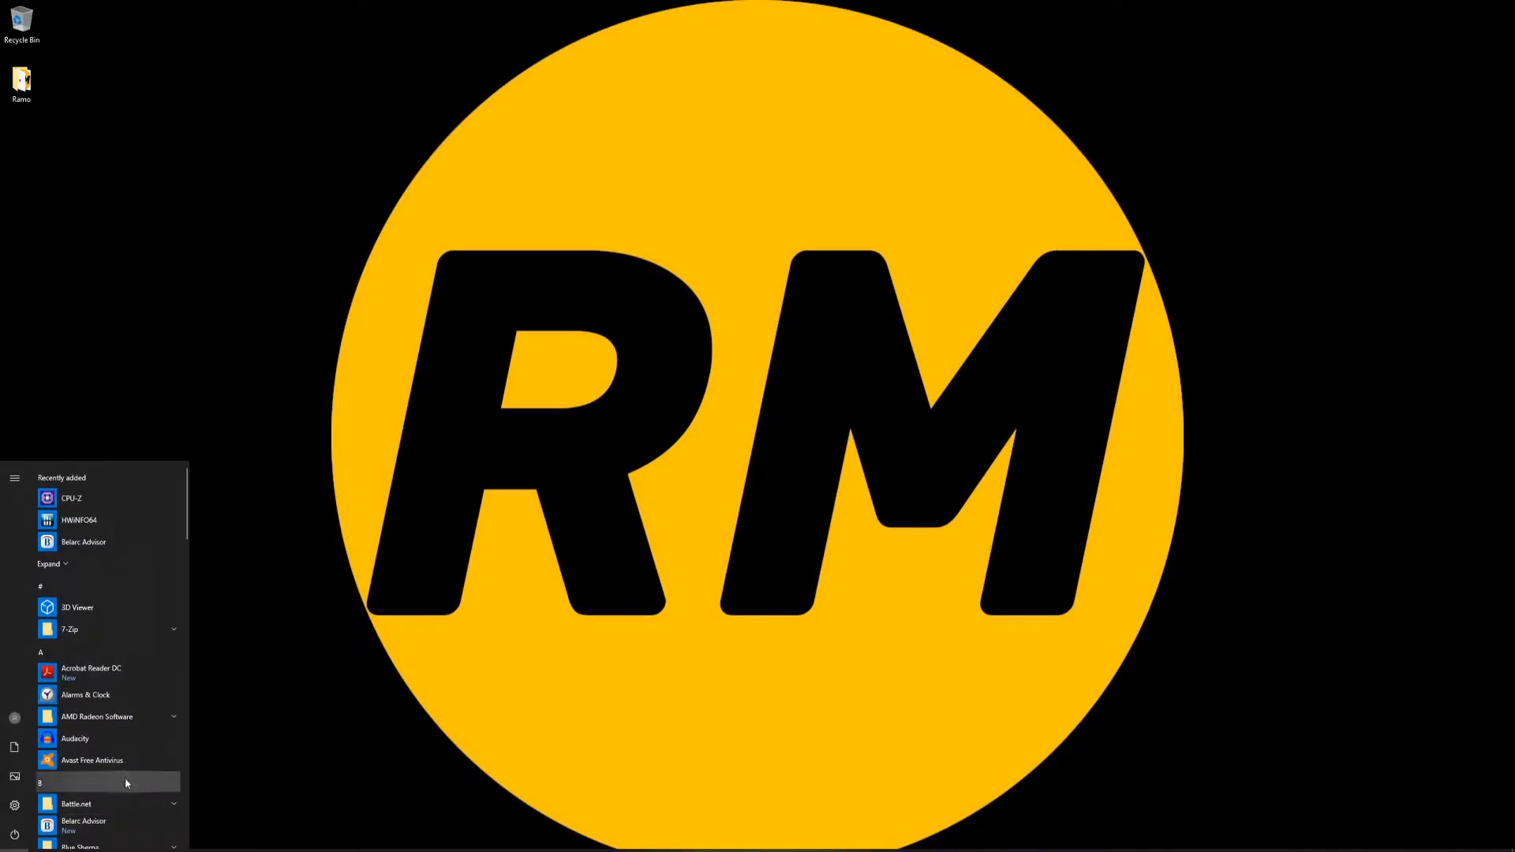
Launch 7-Zip File Manager from the 7-Zip group in the Start menu.
{"action": "left_click", "coordinate": [70, 629]}
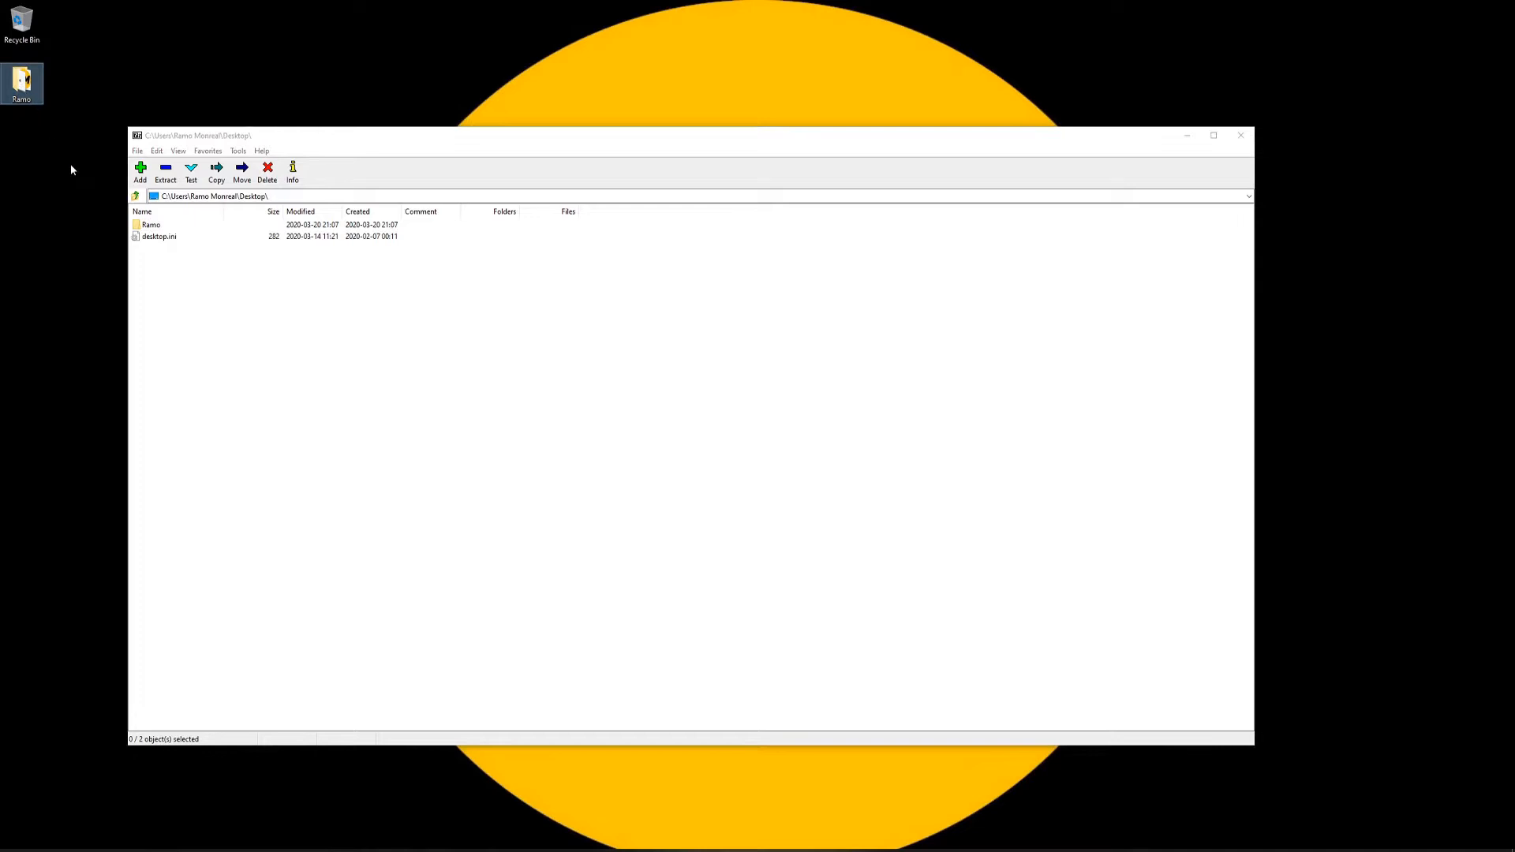
Choose 'Add to archive' for the Ramo folder from its 7-Zip context menu.
{"action": "left_click", "coordinate": [151, 224]}
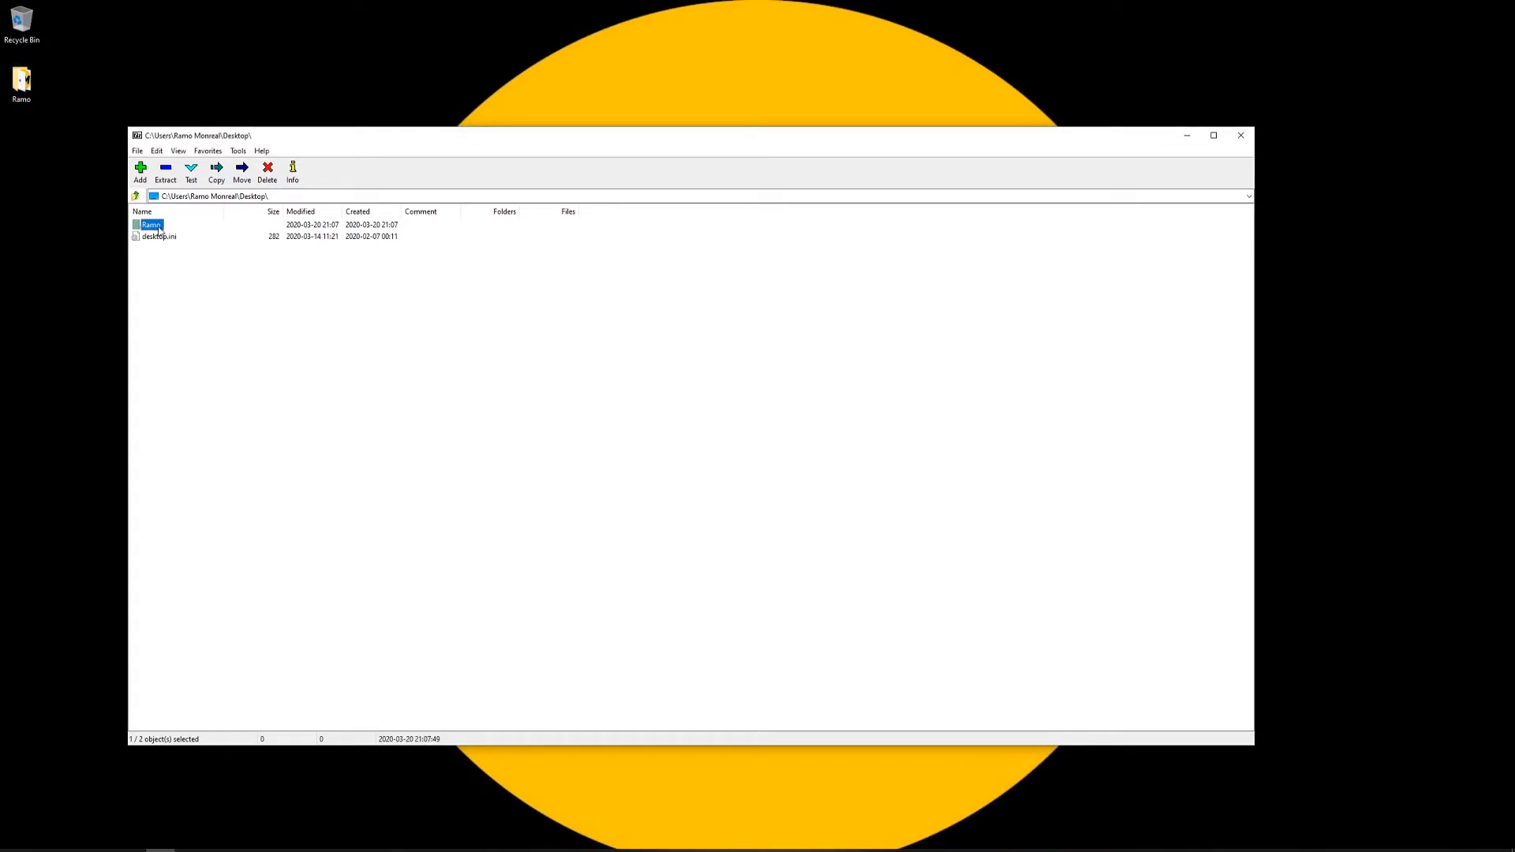
{"action": "right_click", "coordinate": [150, 224]}
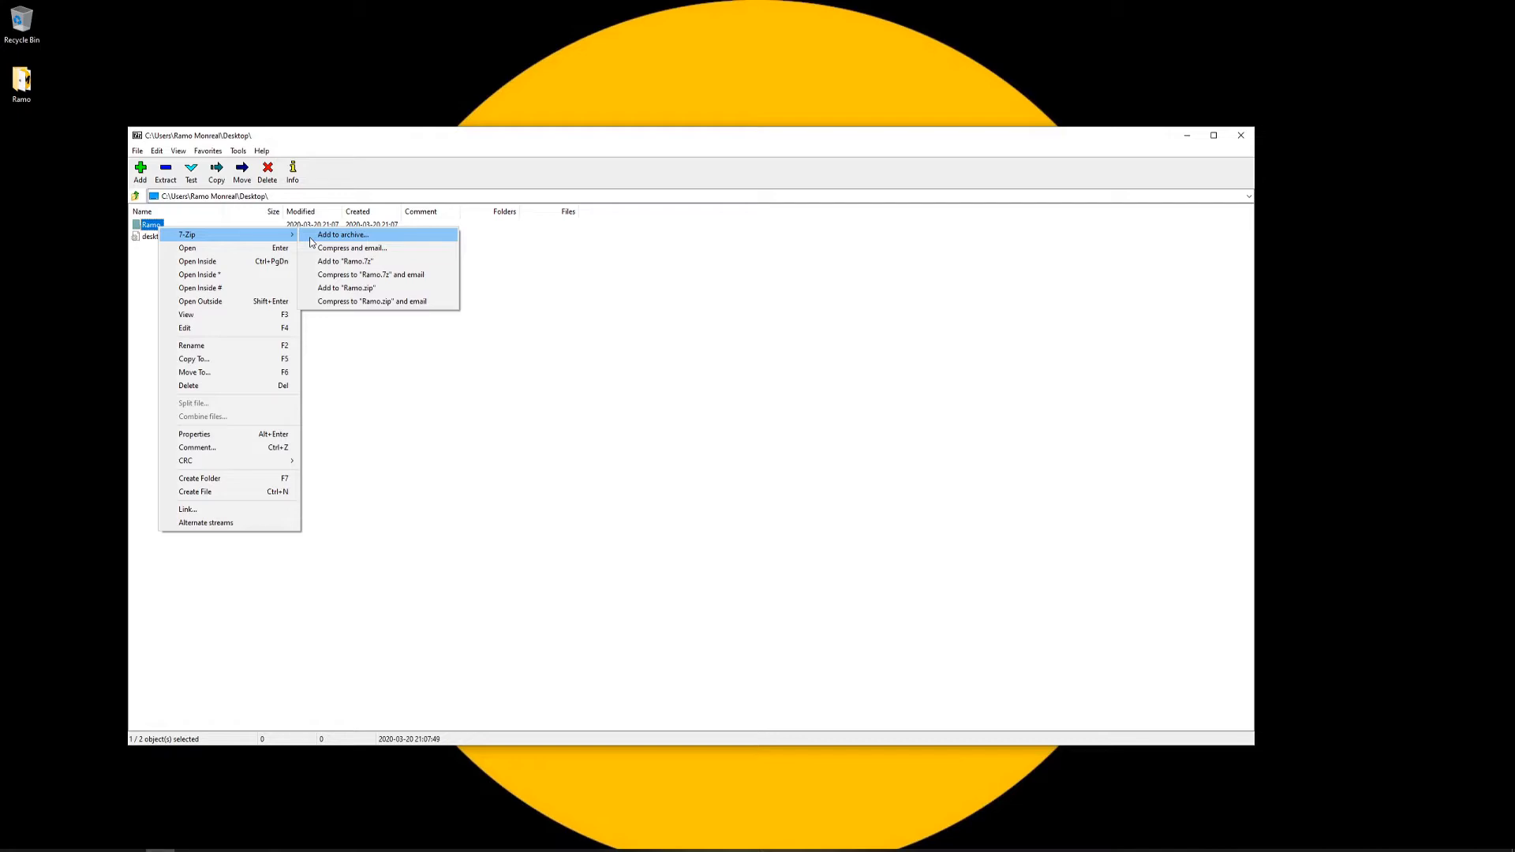
{"action": "left_click", "coordinate": [342, 235]}
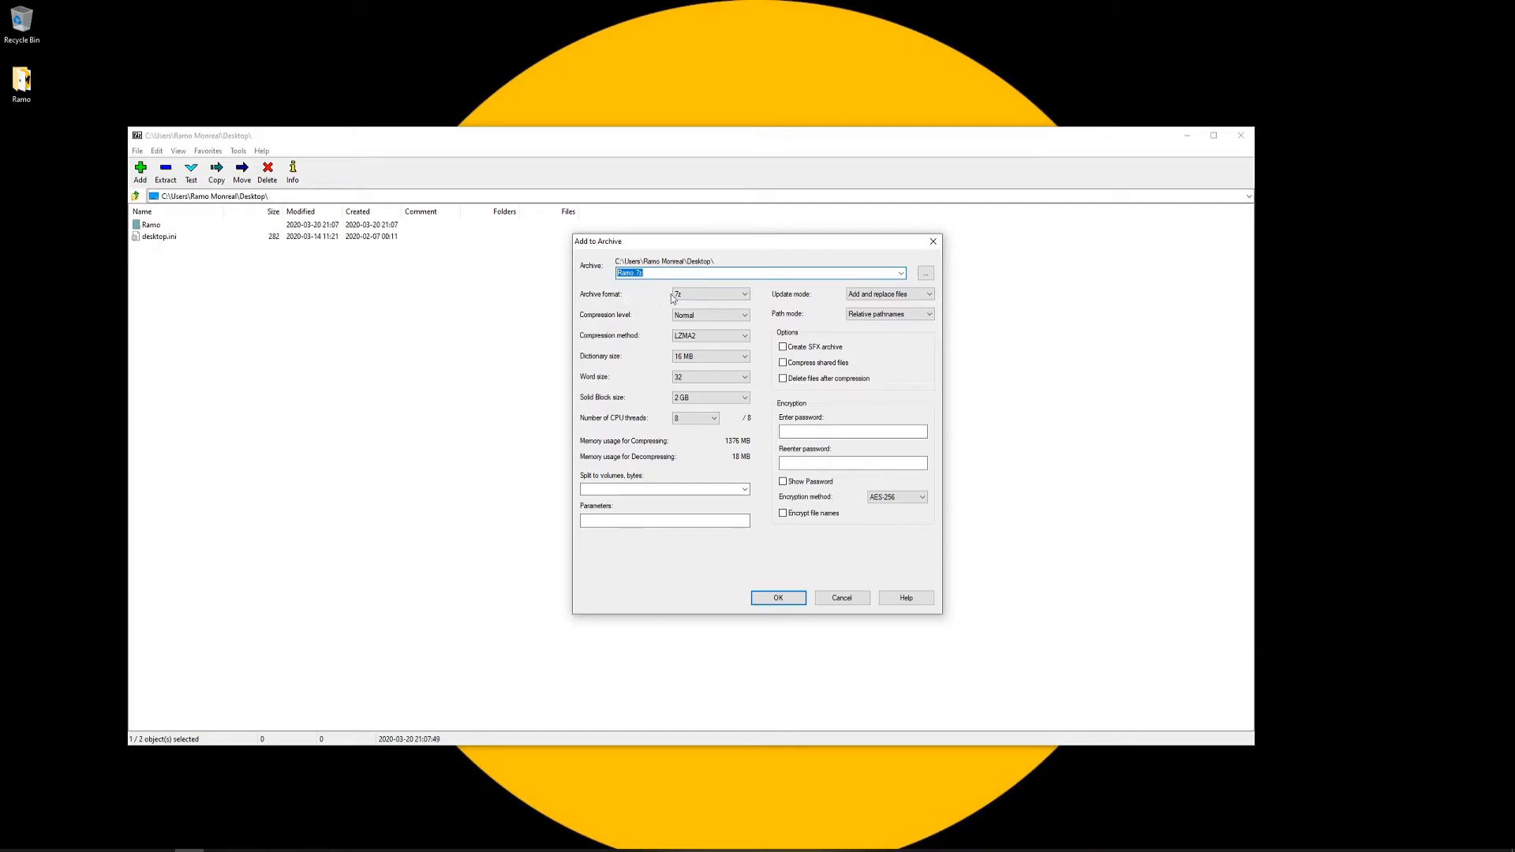
{"action": "left_click", "coordinate": [710, 294]}
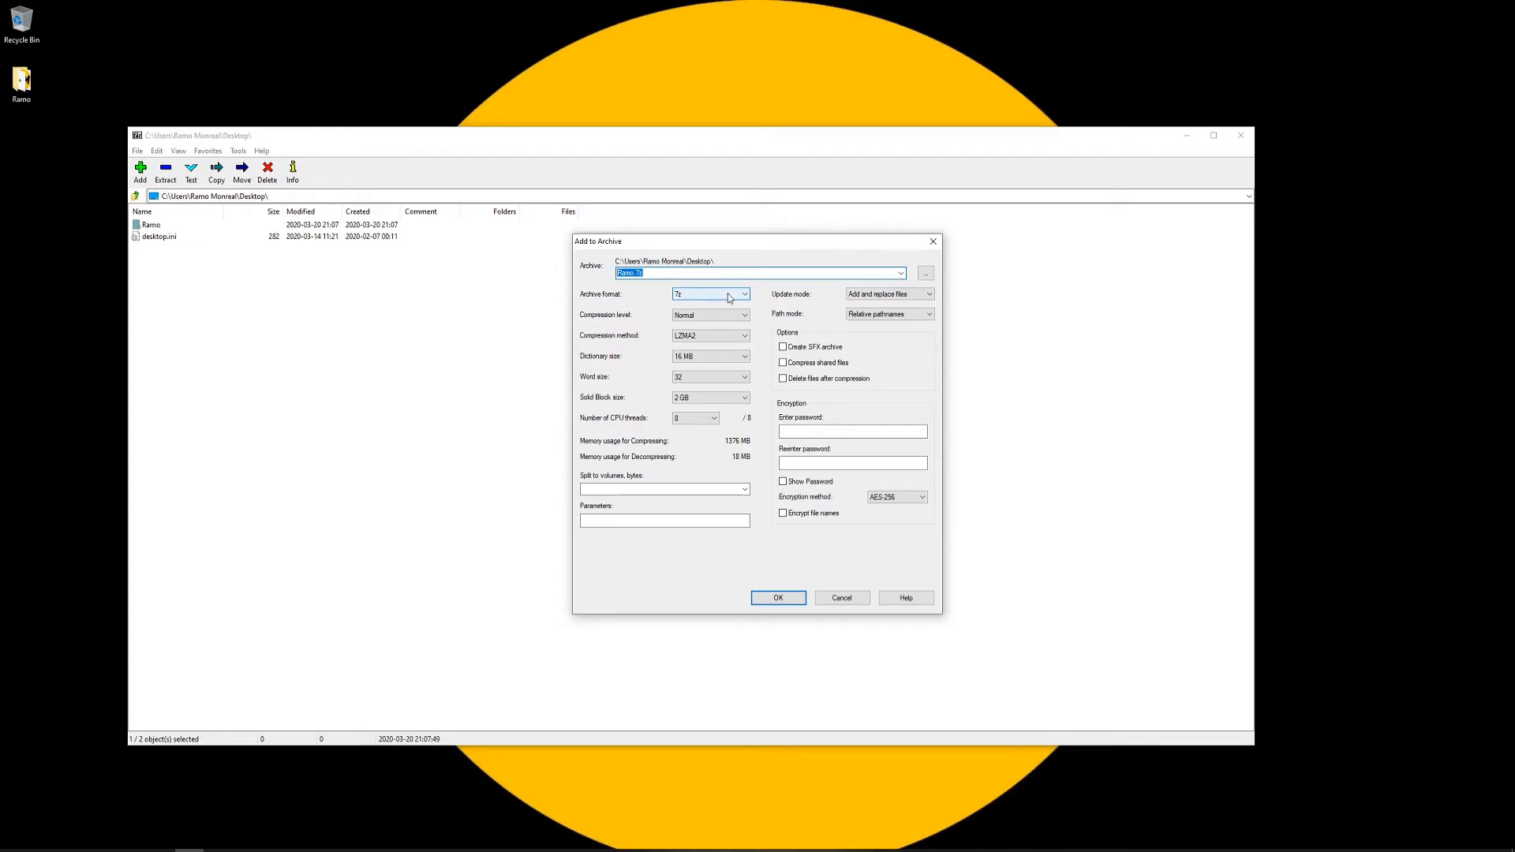
{"action": "left_click", "coordinate": [743, 294]}
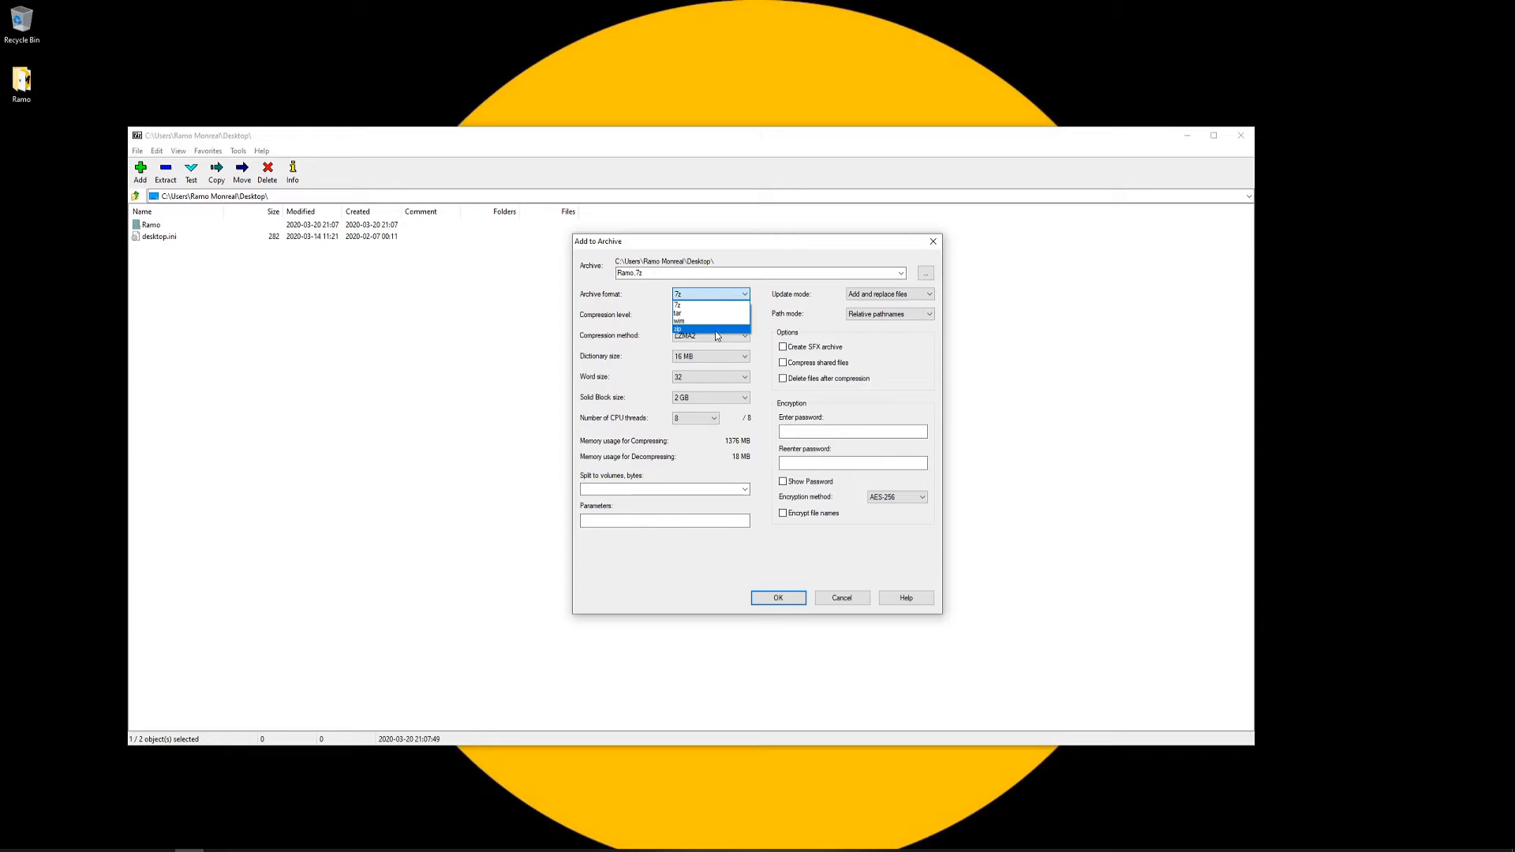
{"action": "left_click", "coordinate": [677, 305]}
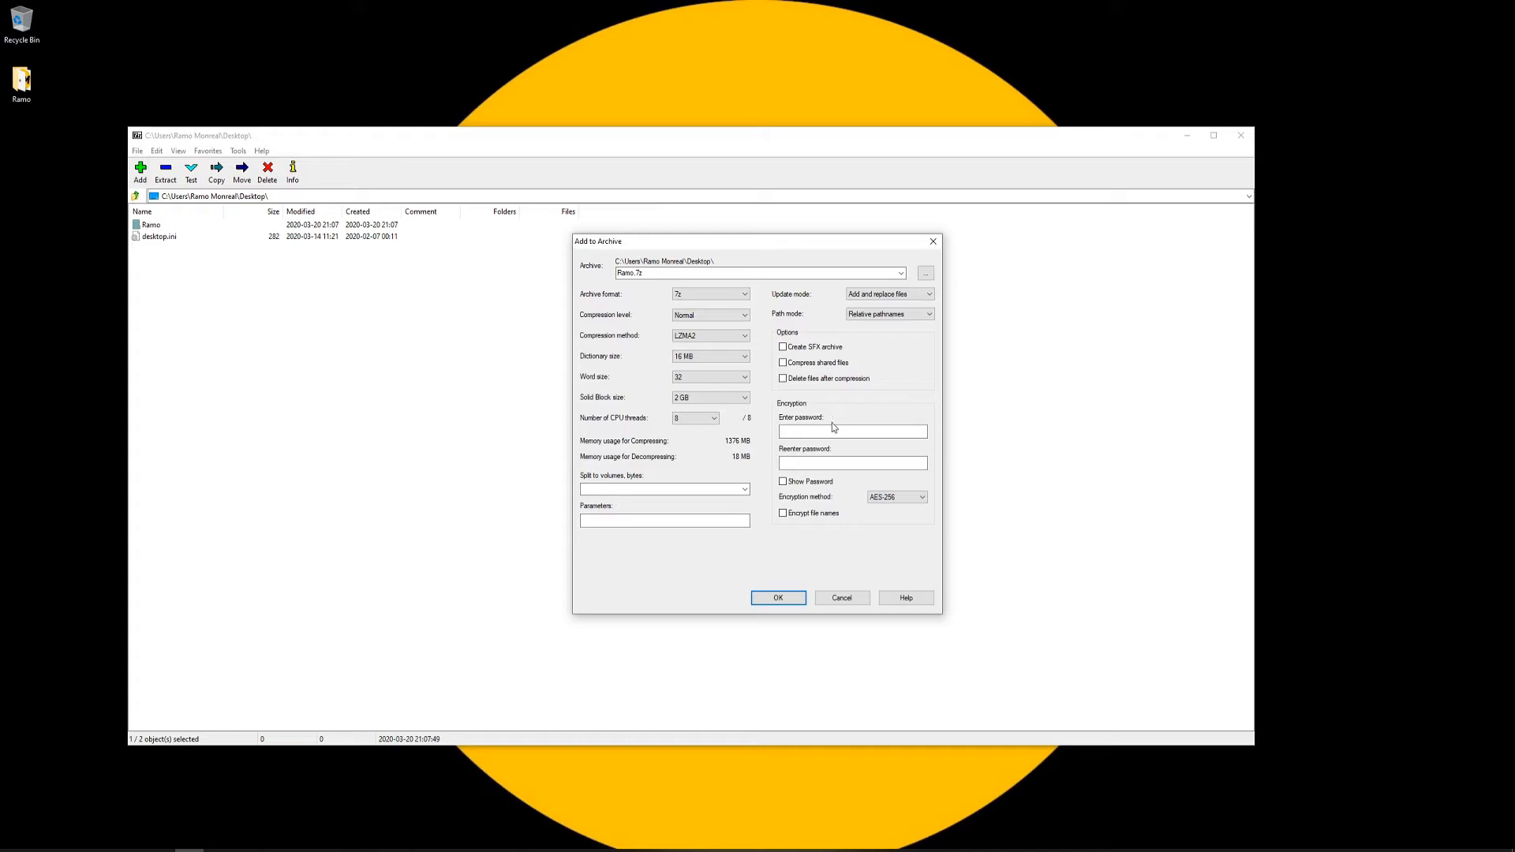
Enter and confirm the Ramo.7z password, and set encryption to AES-256.
{"action": "left_click", "coordinate": [850, 430]}
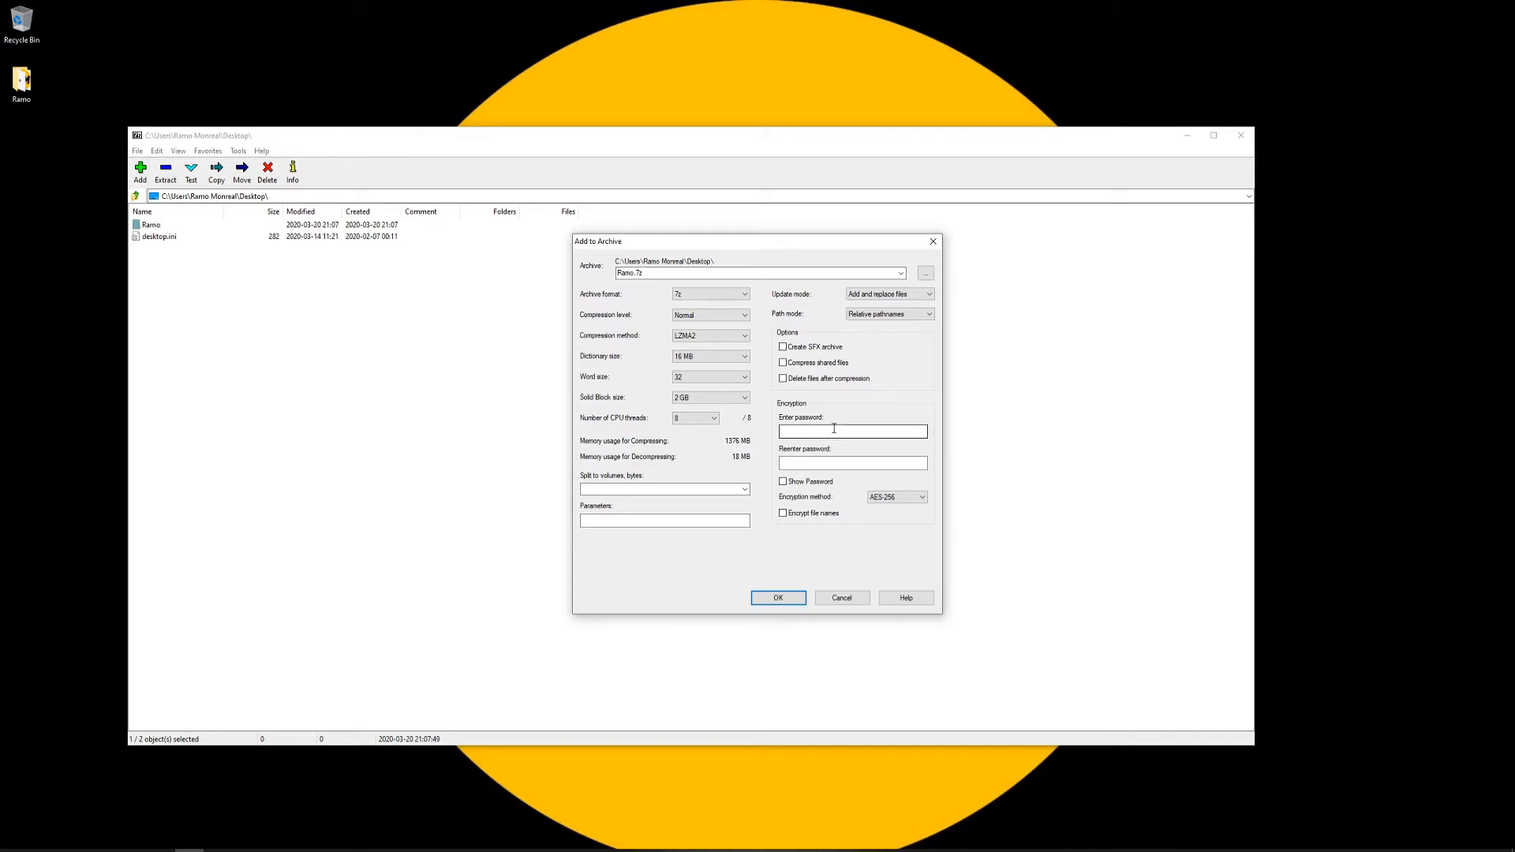
{"action": "left_click", "coordinate": [853, 430]}
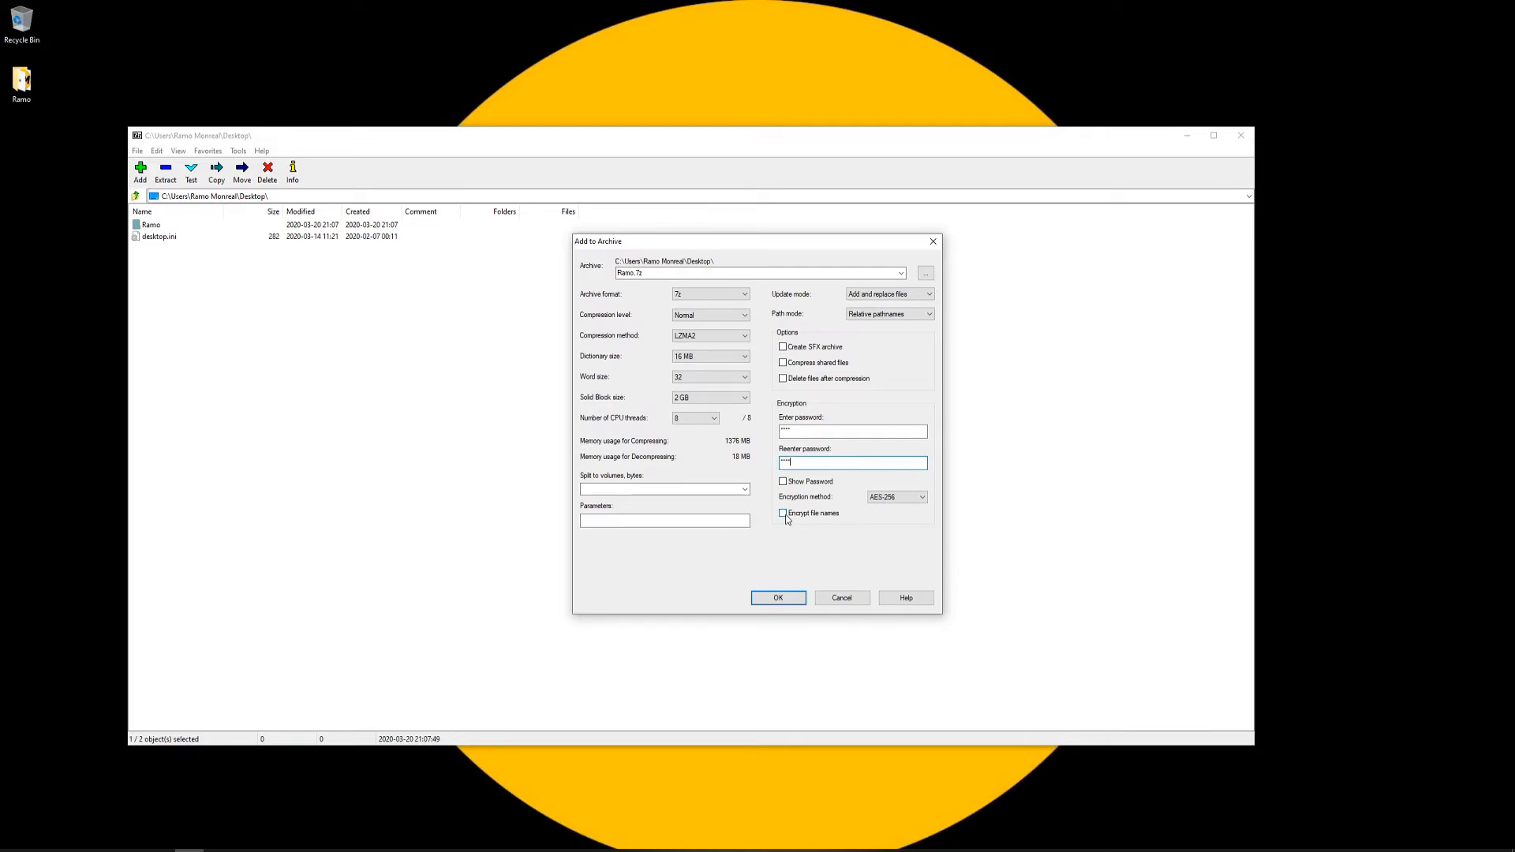
{"action": "left_click", "coordinate": [920, 497]}
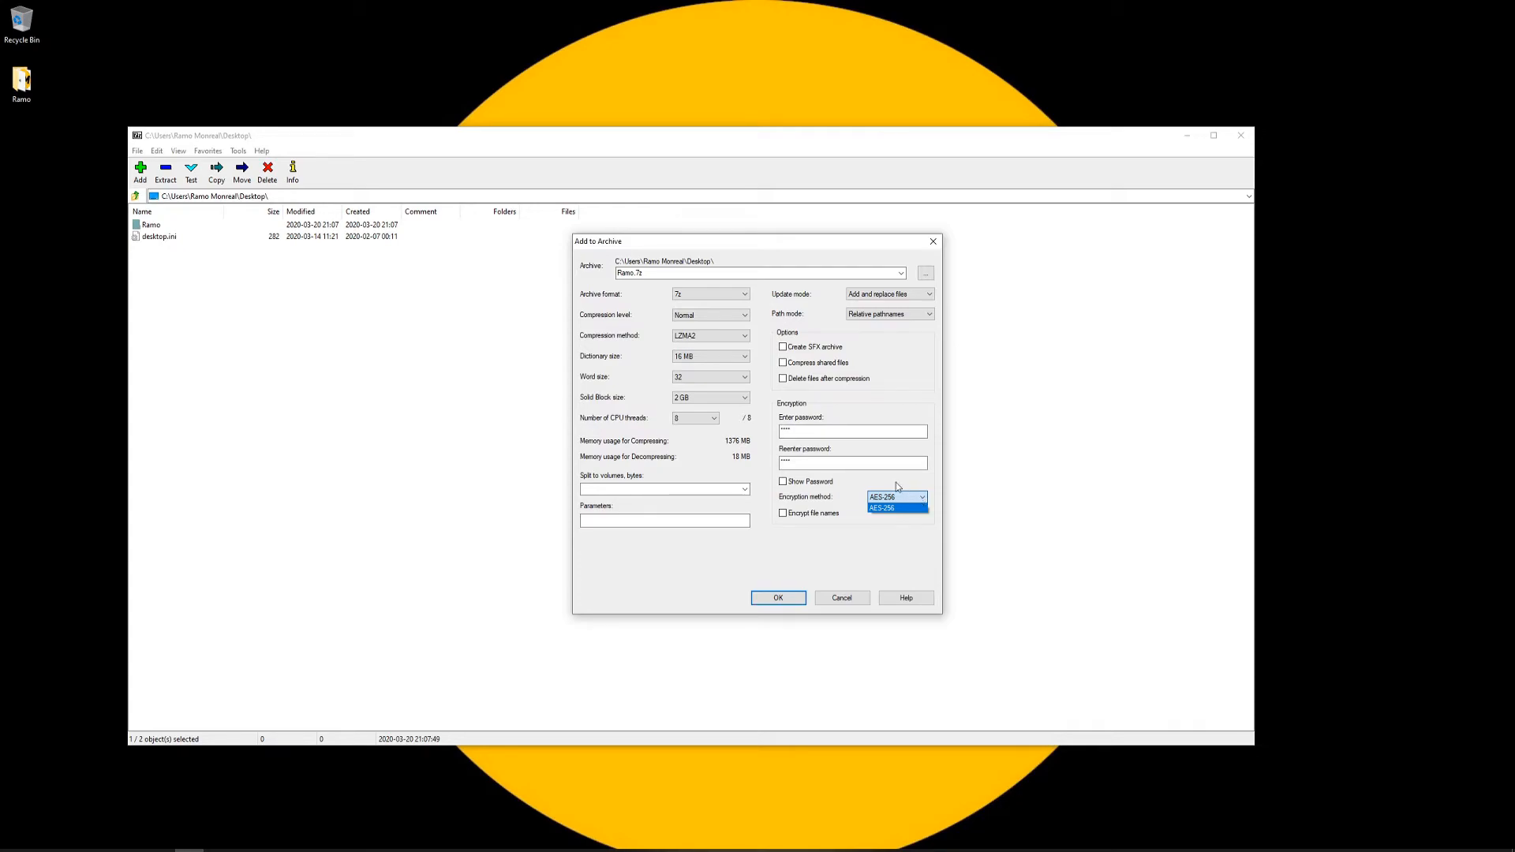
{"action": "left_click", "coordinate": [894, 508]}
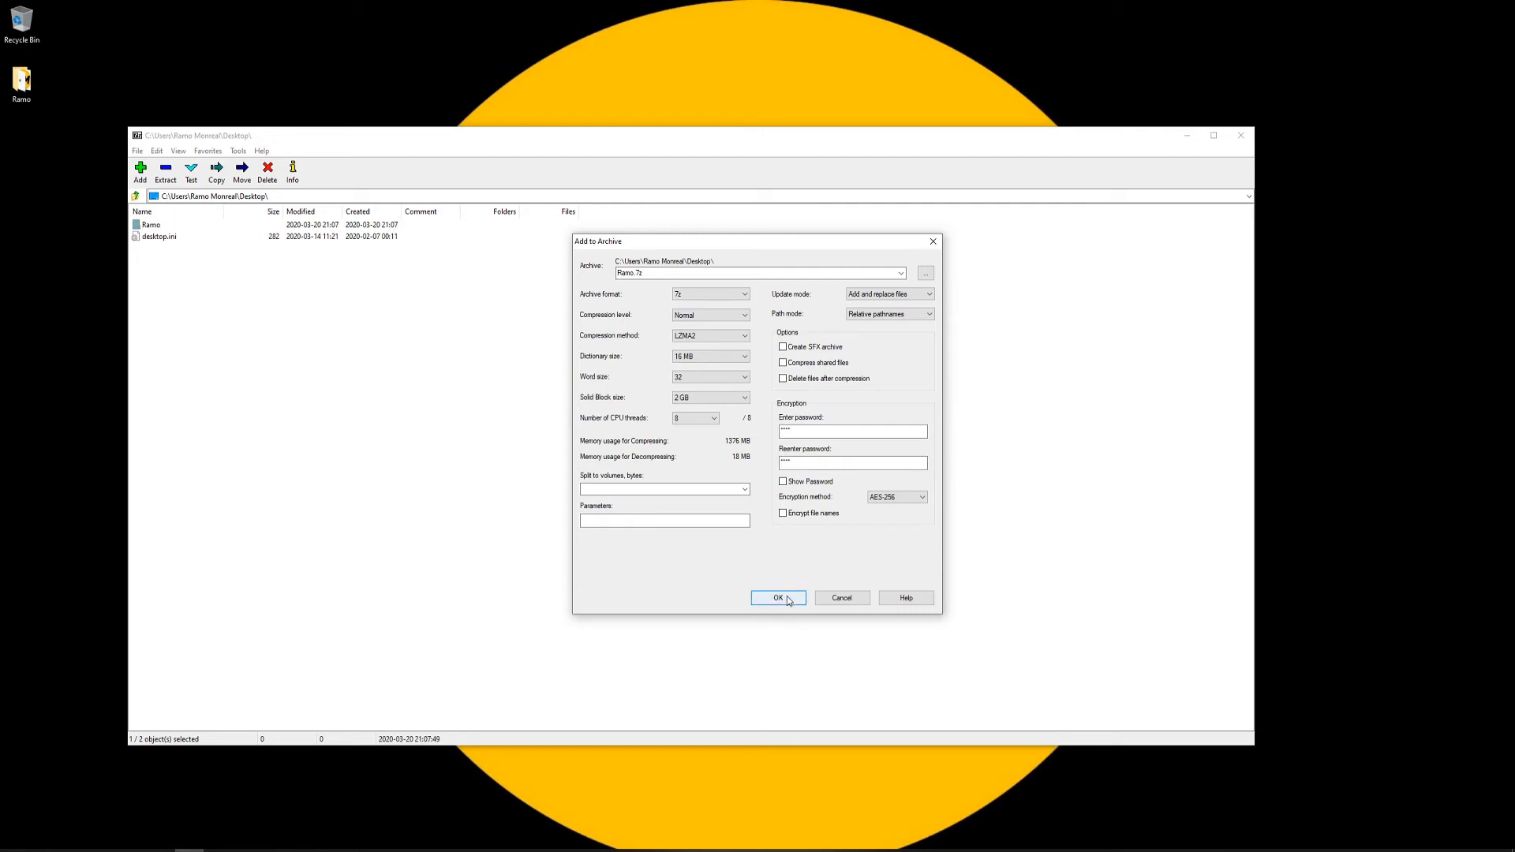
Create the encrypted Ramo.7z archive and open it from the Desktop list.
{"action": "left_click", "coordinate": [778, 598]}
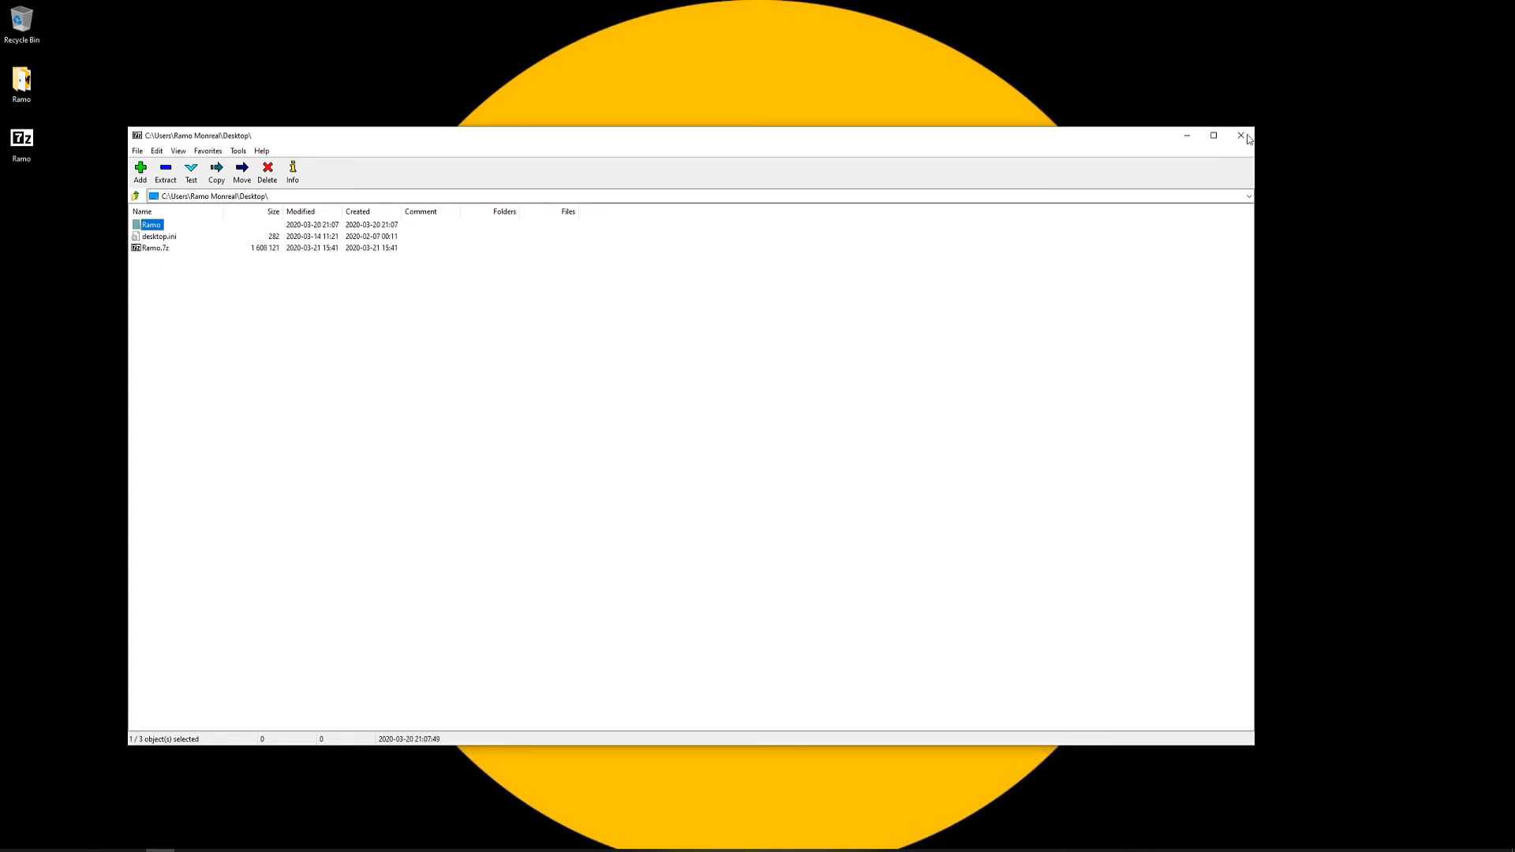
{"action": "double_click", "coordinate": [154, 247]}
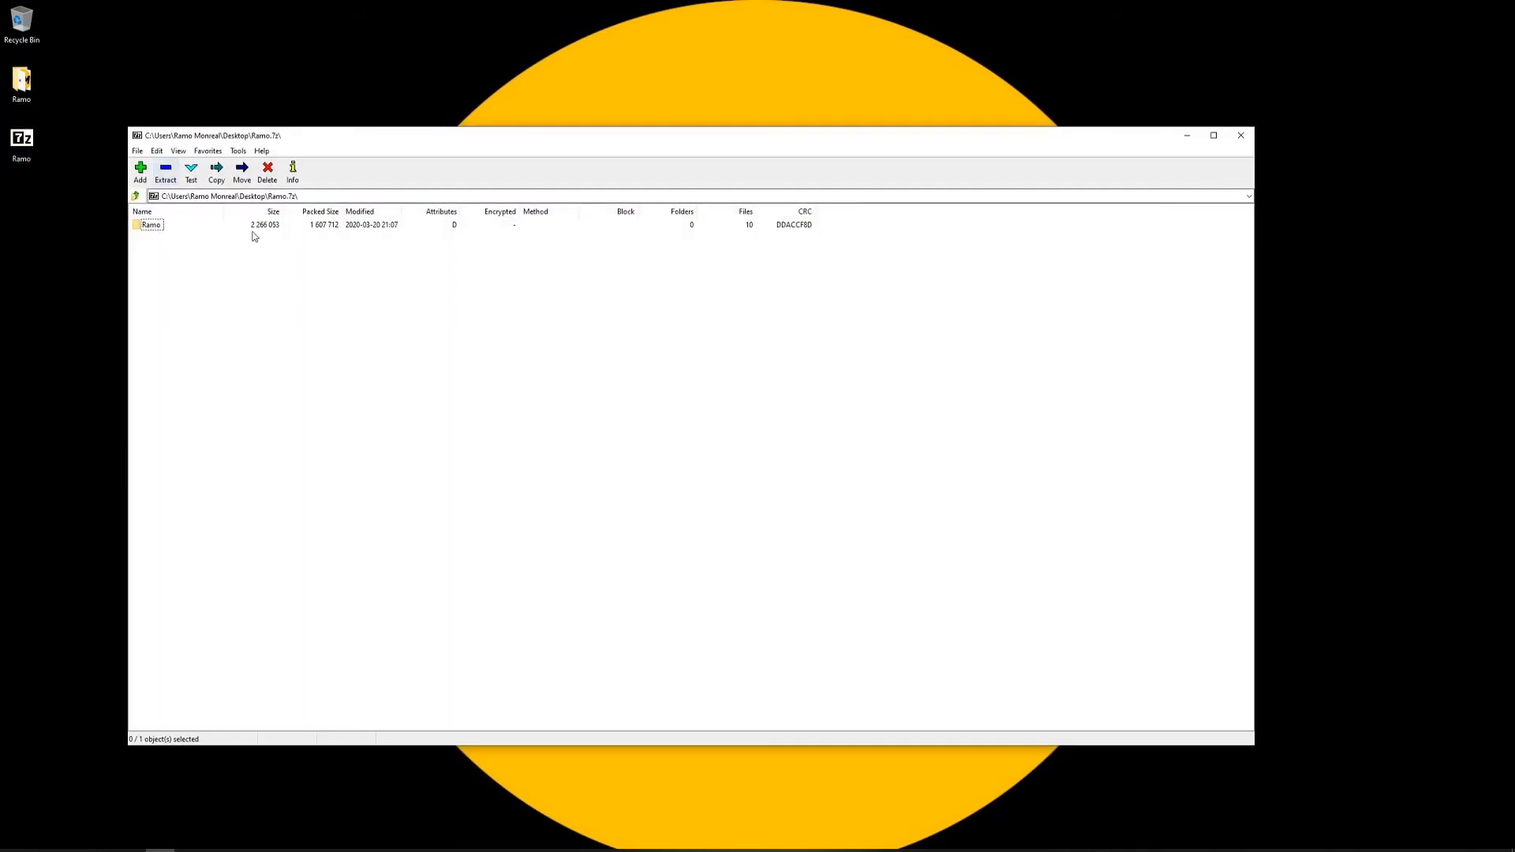
Open the Ramo folder inside Ramo.7z to list its ten encrypted files.
{"action": "double_click", "coordinate": [150, 224]}
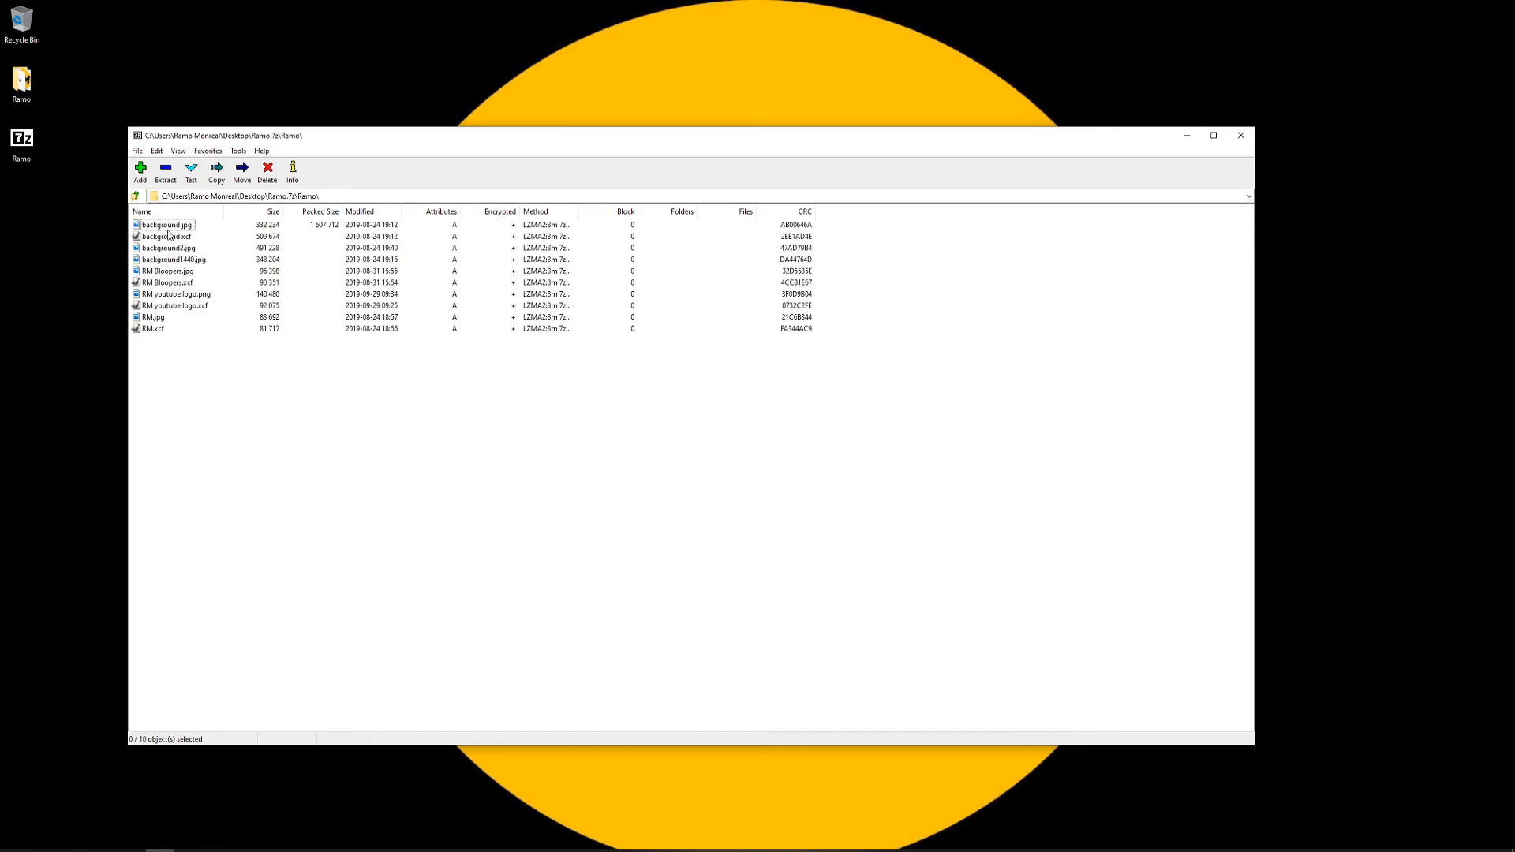
{"action": "mouse_move", "coordinate": [176, 278]}
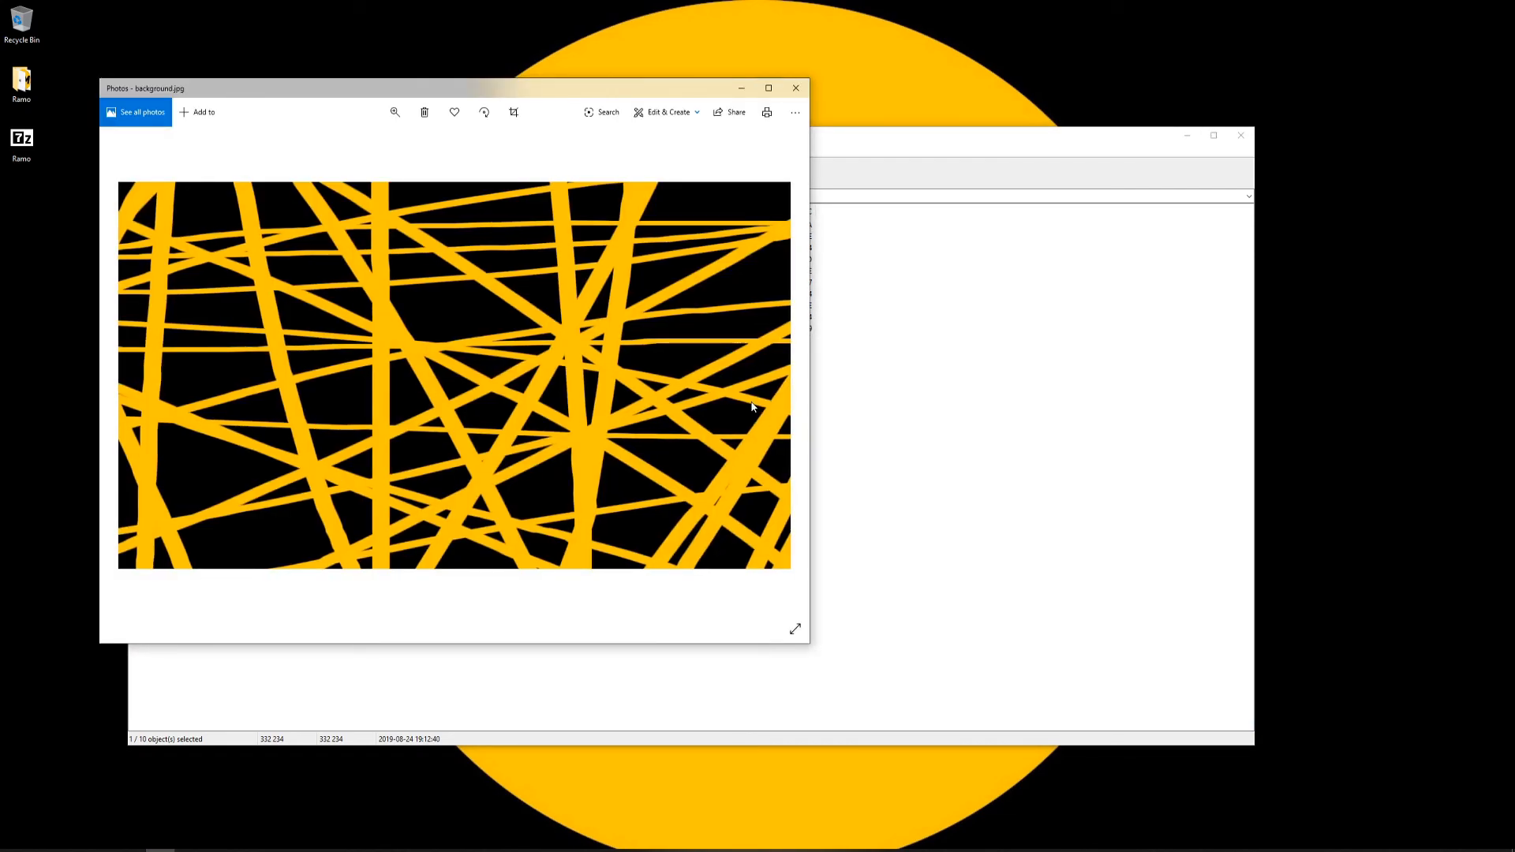
Close the Photos window showing background.jpg.
{"action": "left_click", "coordinate": [795, 87]}
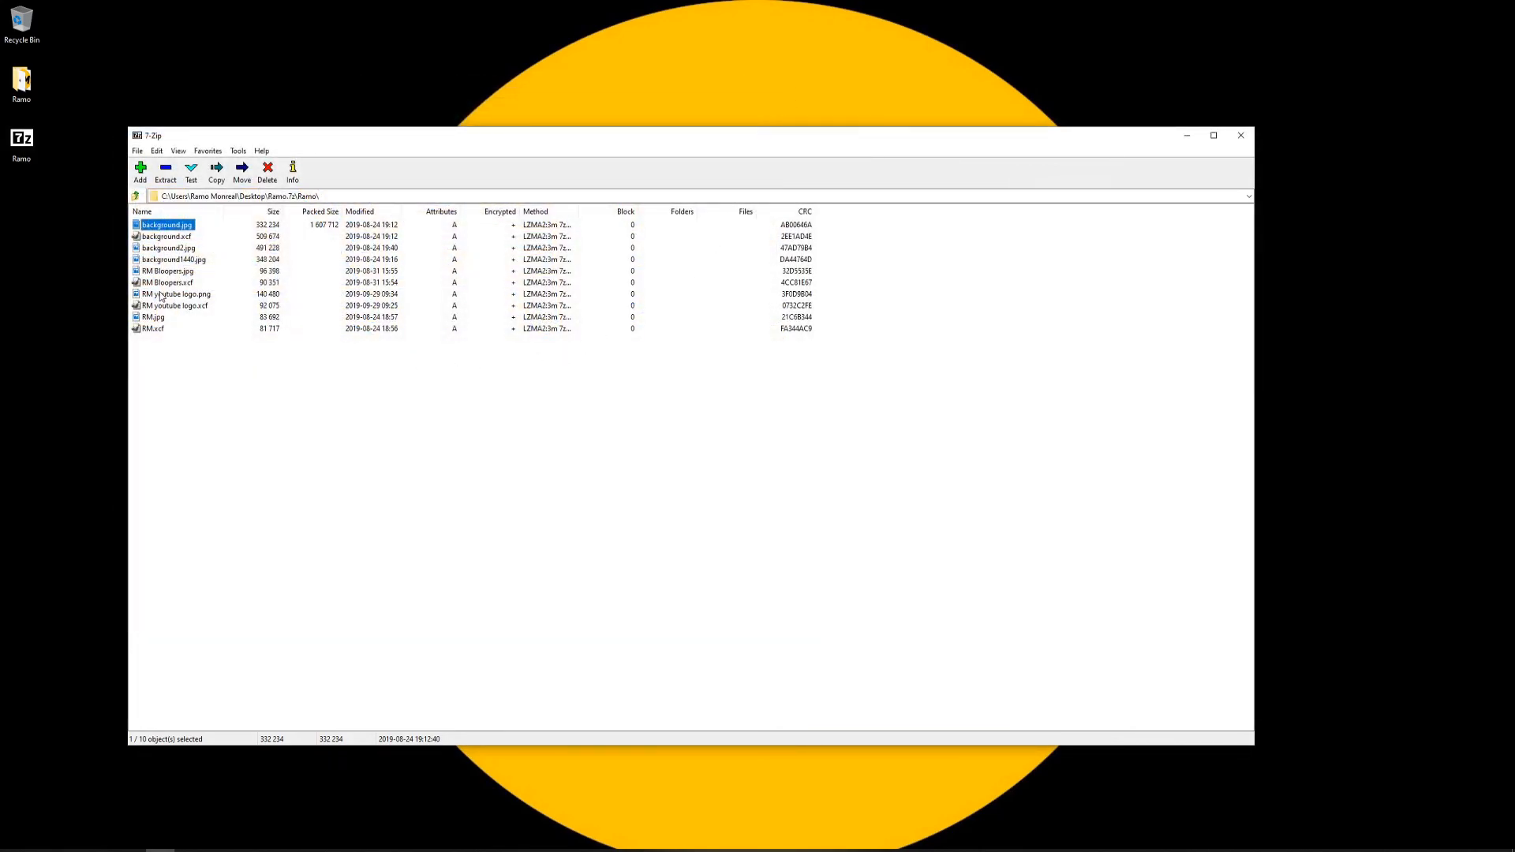
{"action": "mouse_move", "coordinate": [628, 367]}
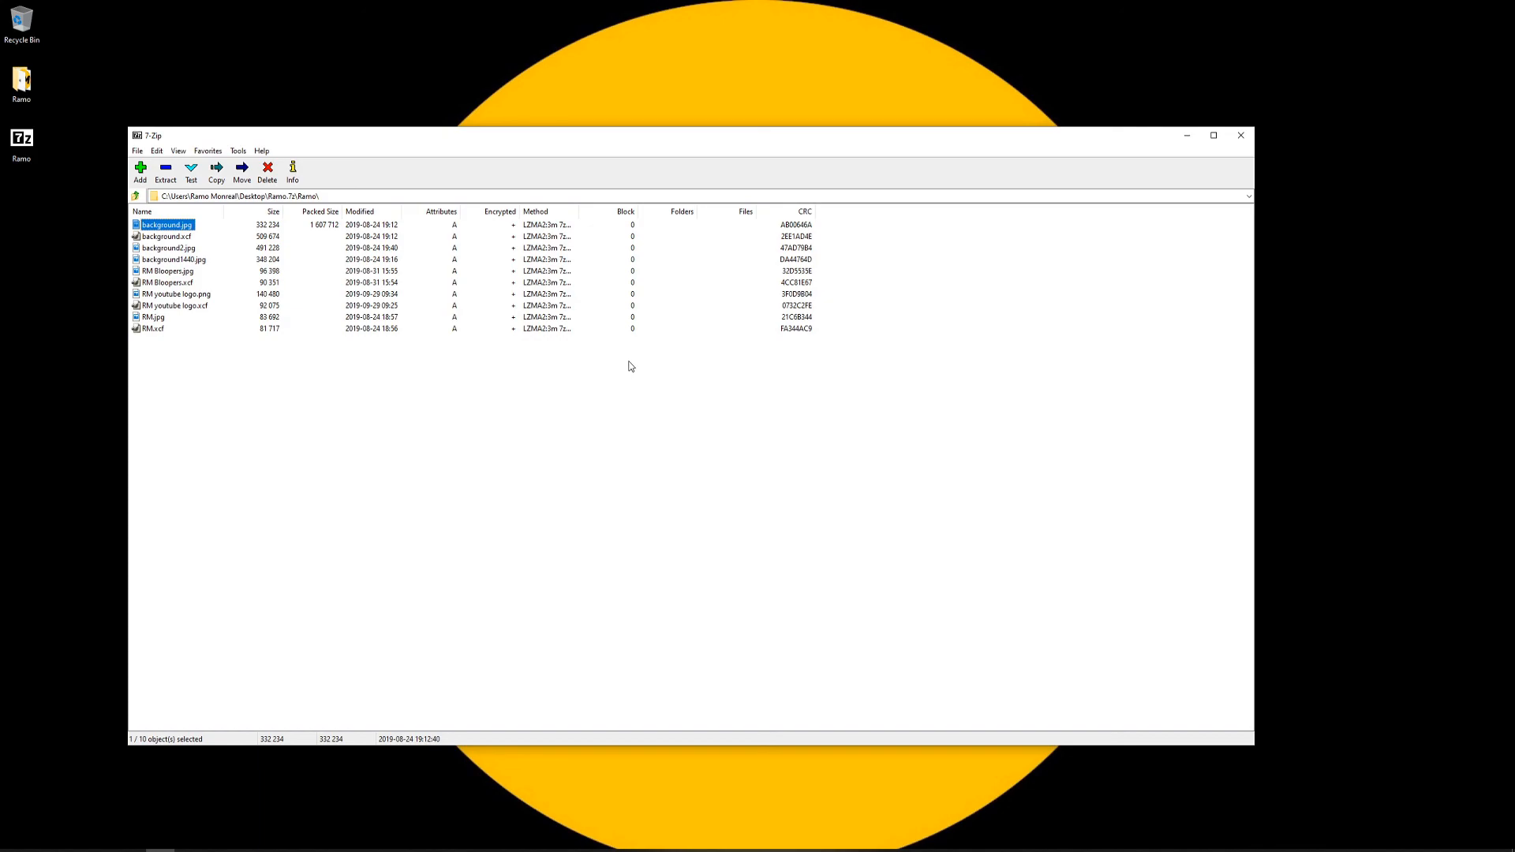
{"action": "mouse_move", "coordinate": [817, 227]}
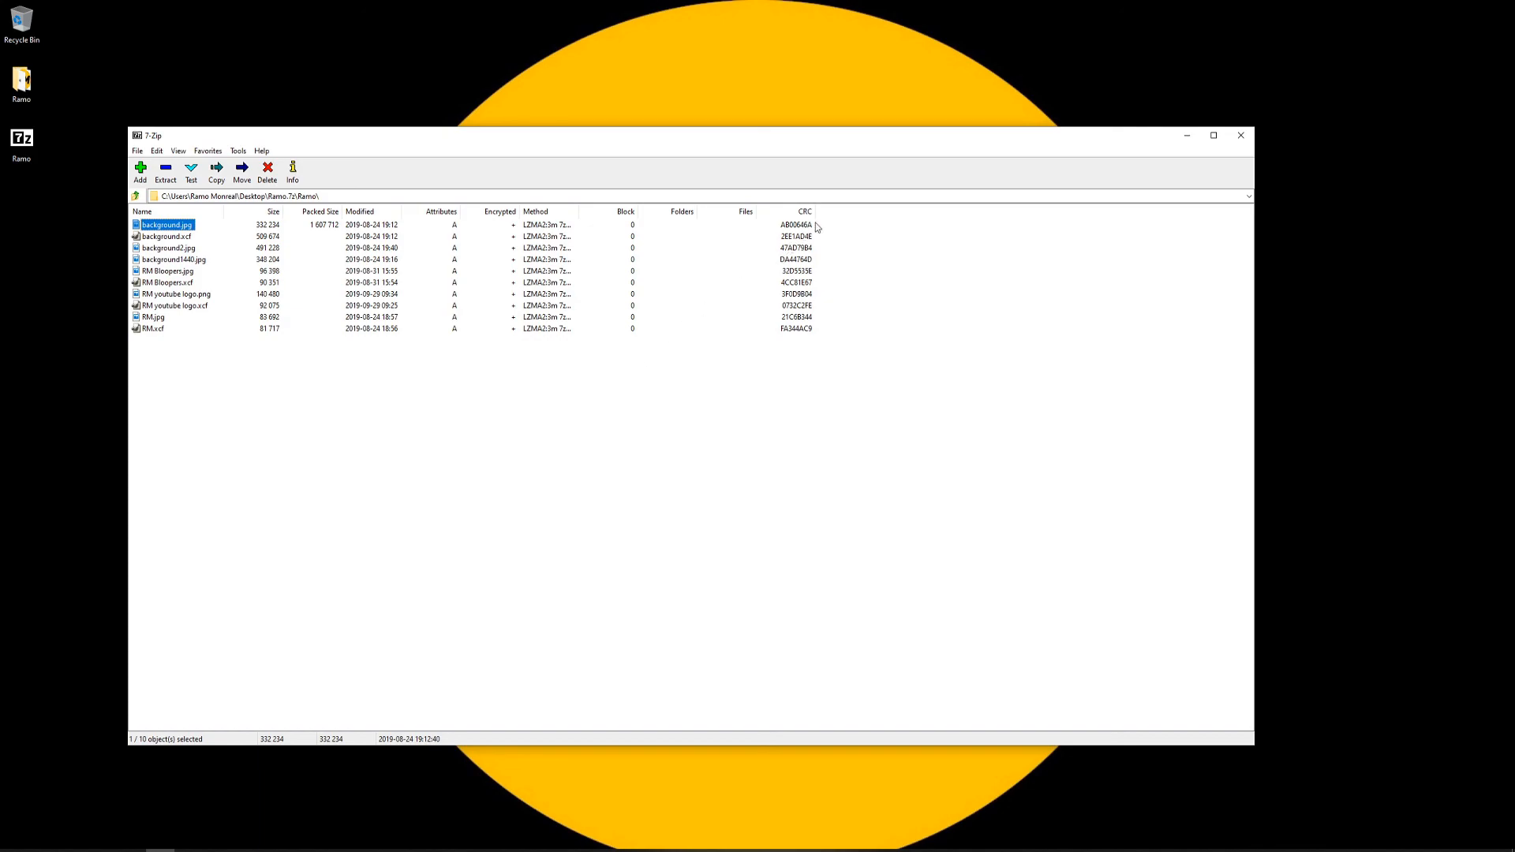